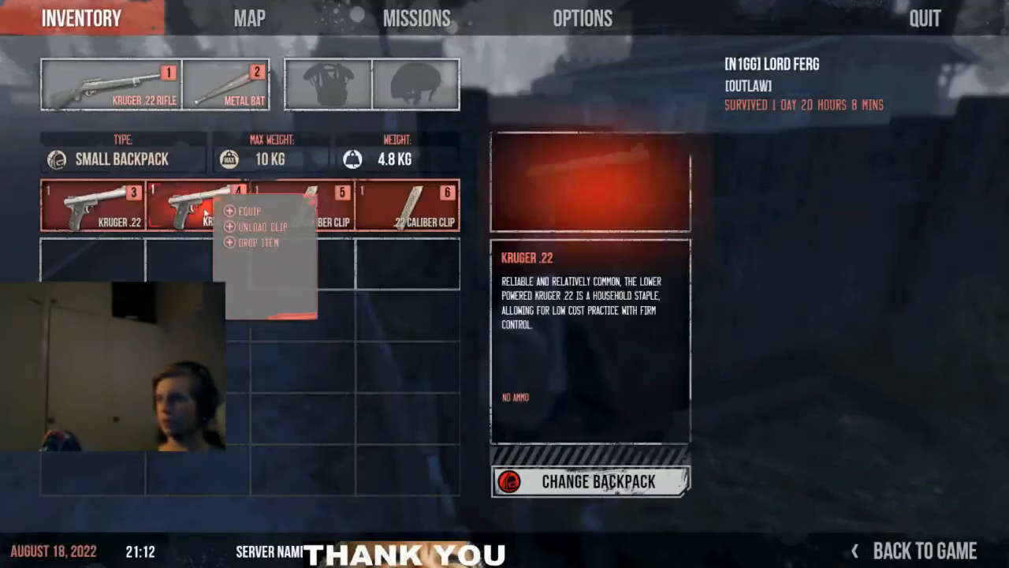
pyautogui.click(252, 211)
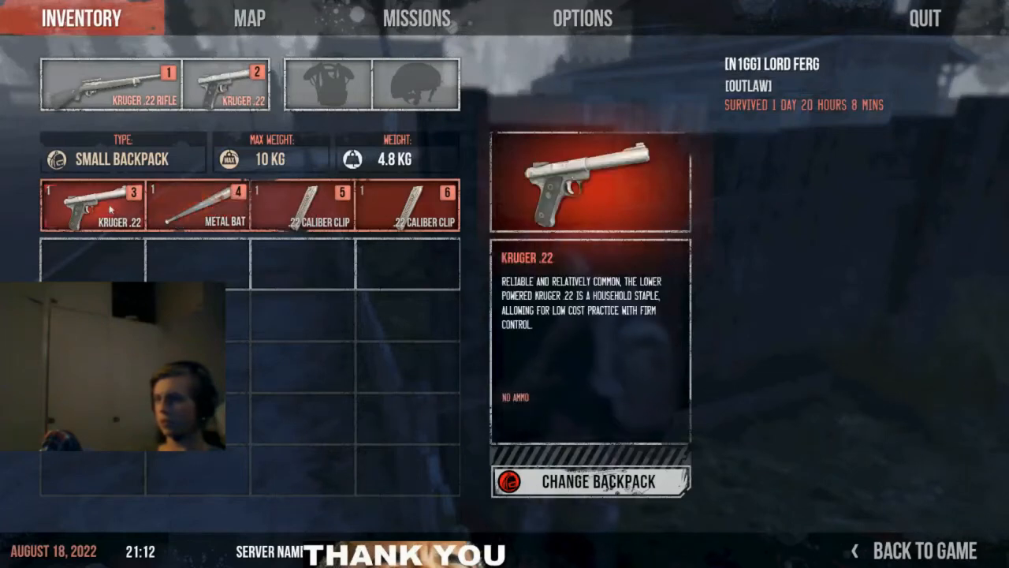
pyautogui.click(923, 548)
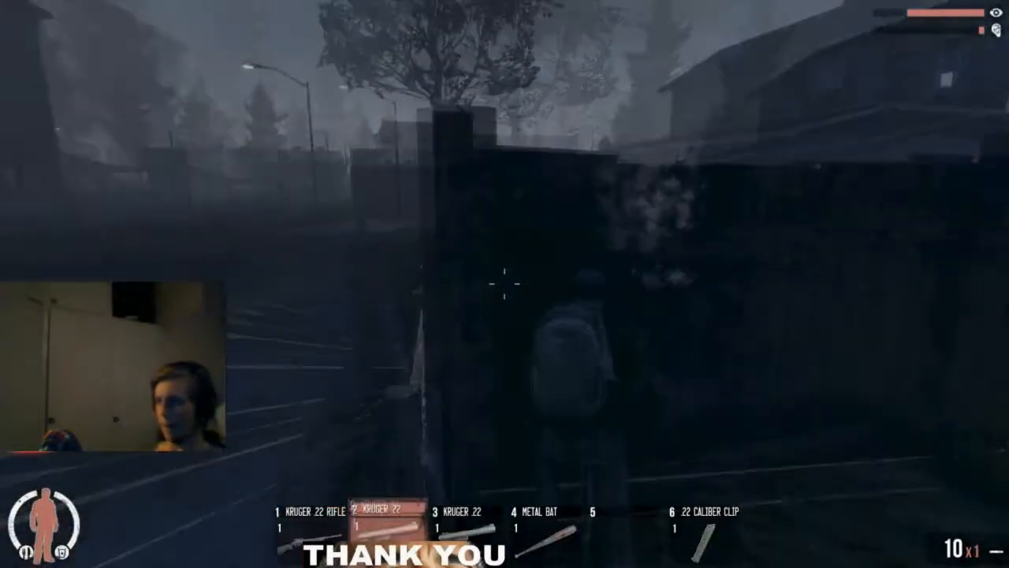
pyautogui.click(505, 284)
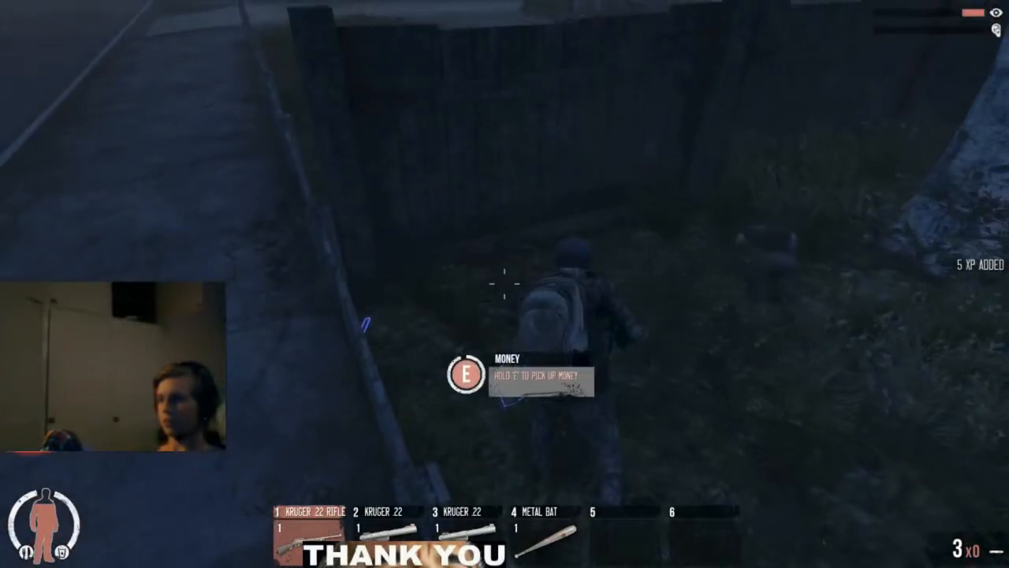
pyautogui.press('e')
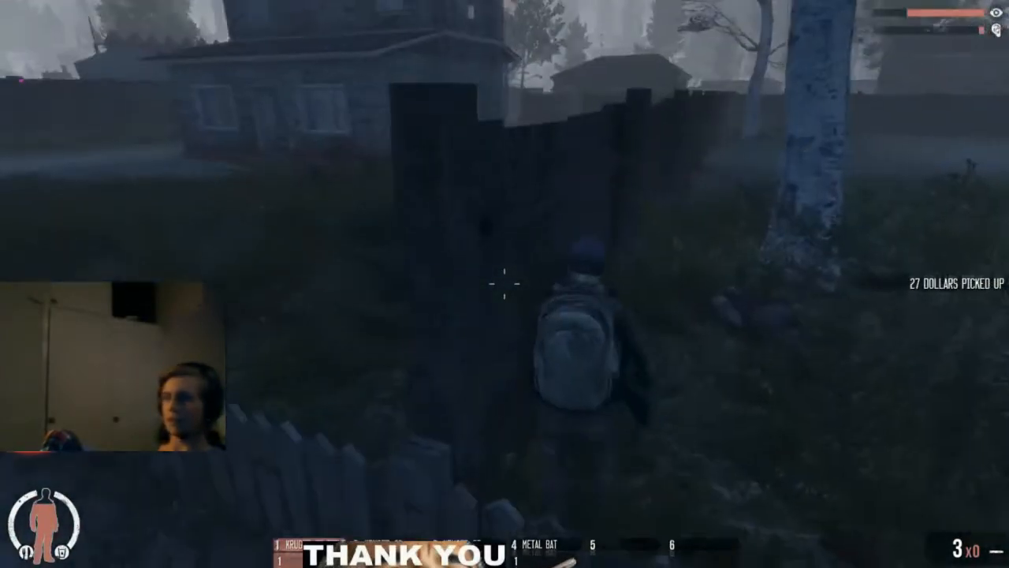